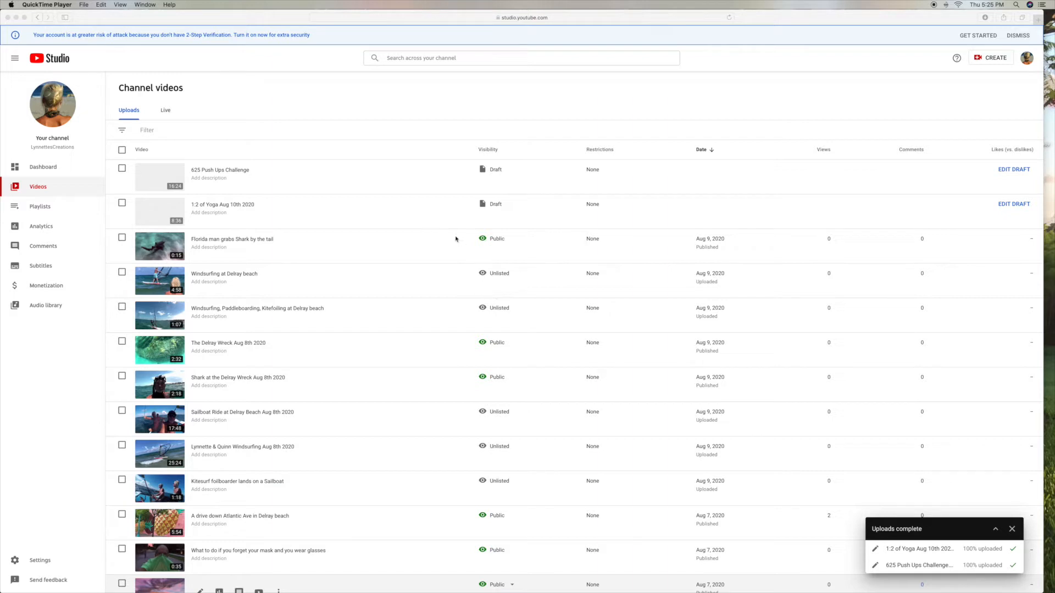
mouse_move(294, 172)
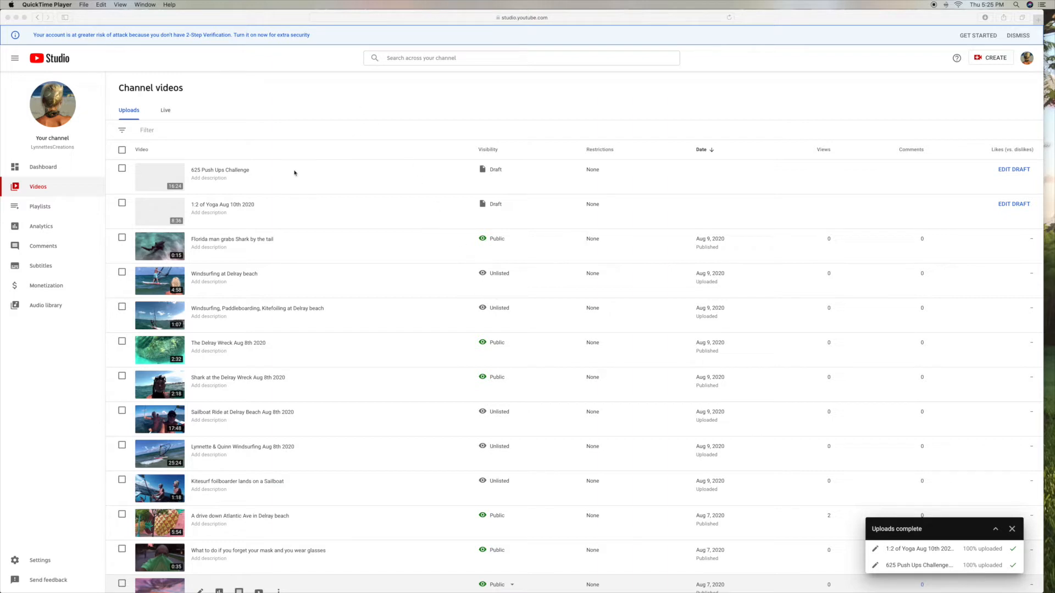
mouse_move(296, 189)
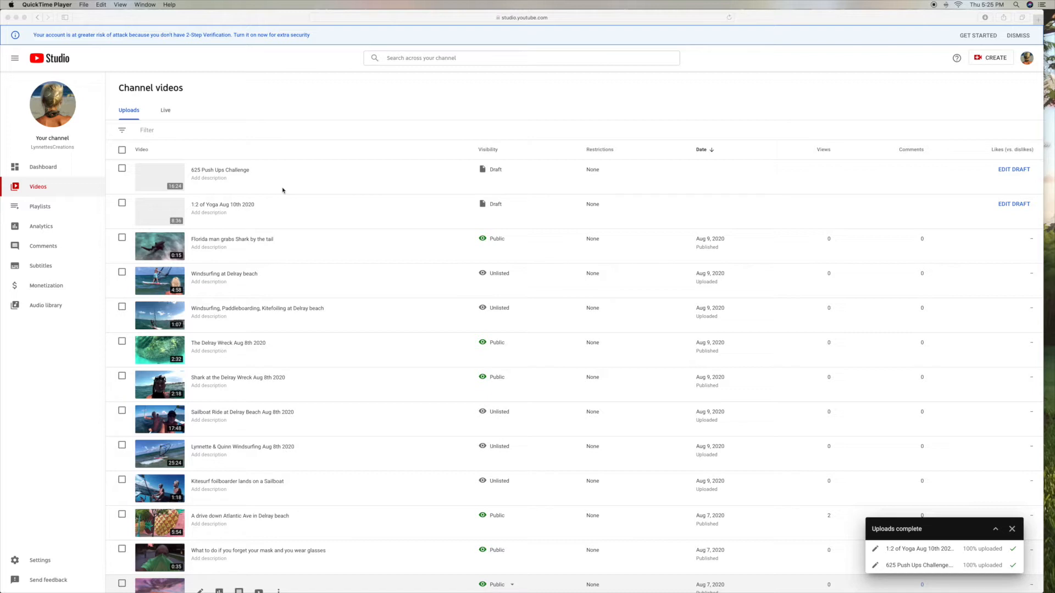
mouse_move(284, 192)
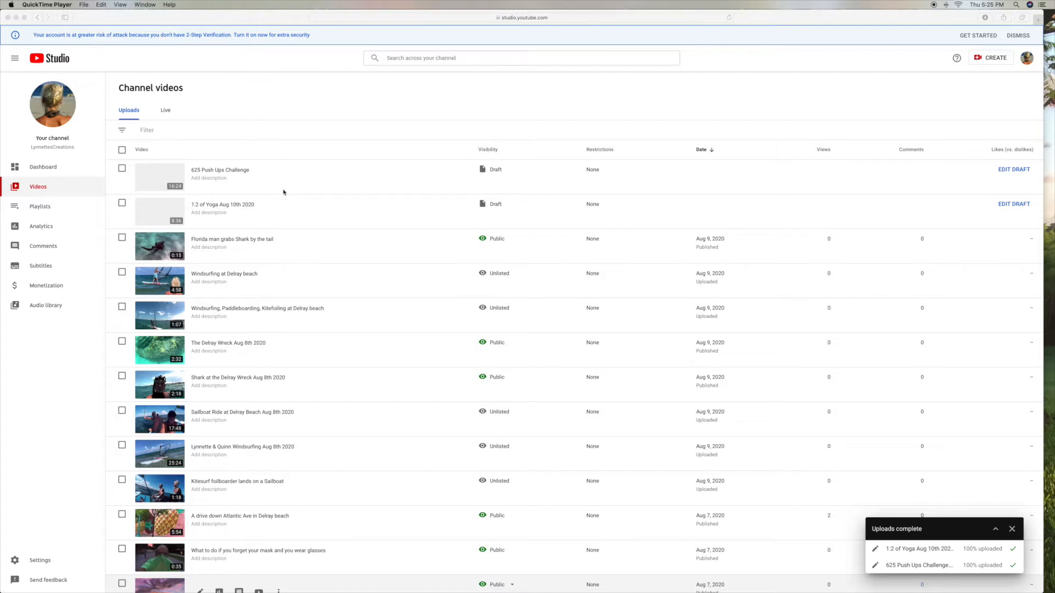
mouse_move(499, 205)
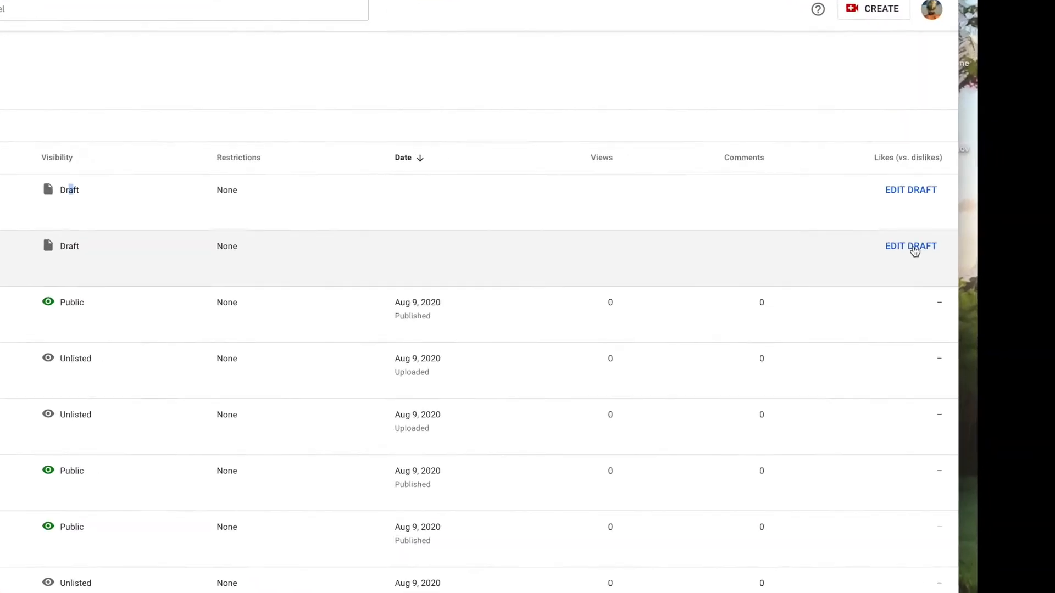
- Open the yoga draft and tick the Quarantine 2020 playlist
left_click(910, 245)
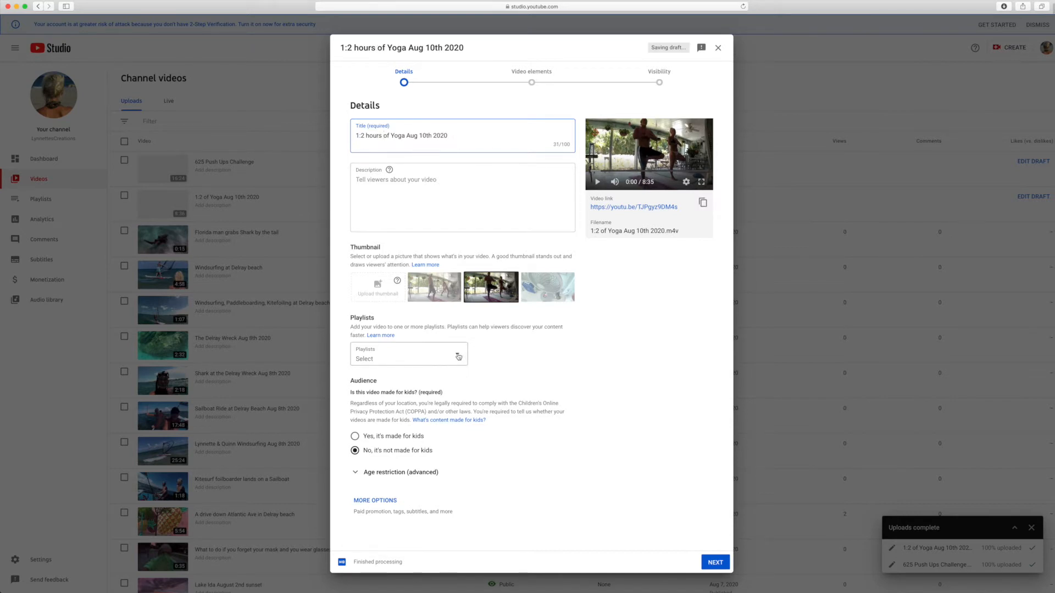
left_click(408, 354)
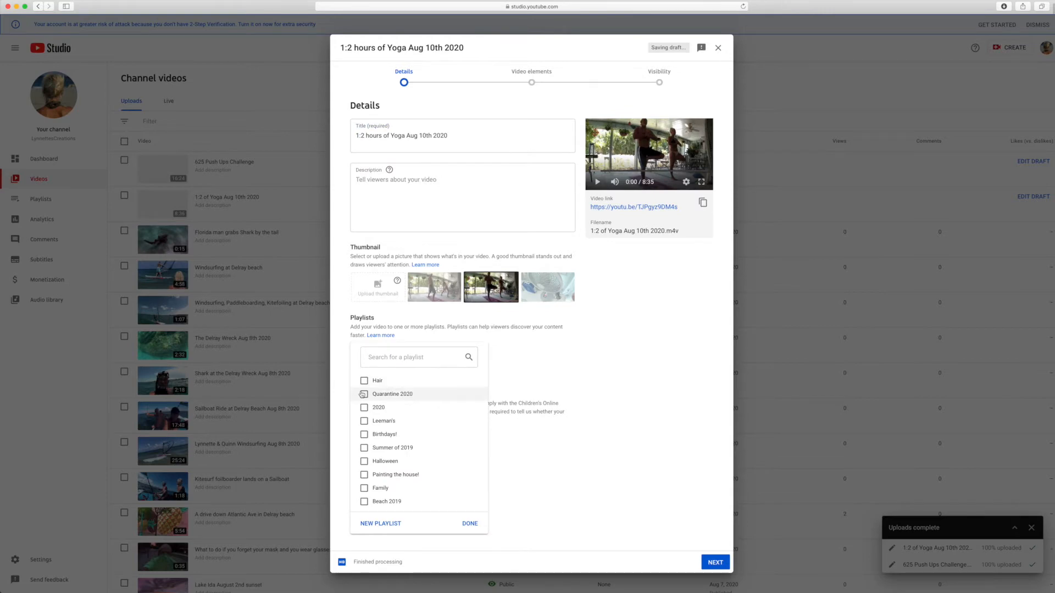
left_click(469, 523)
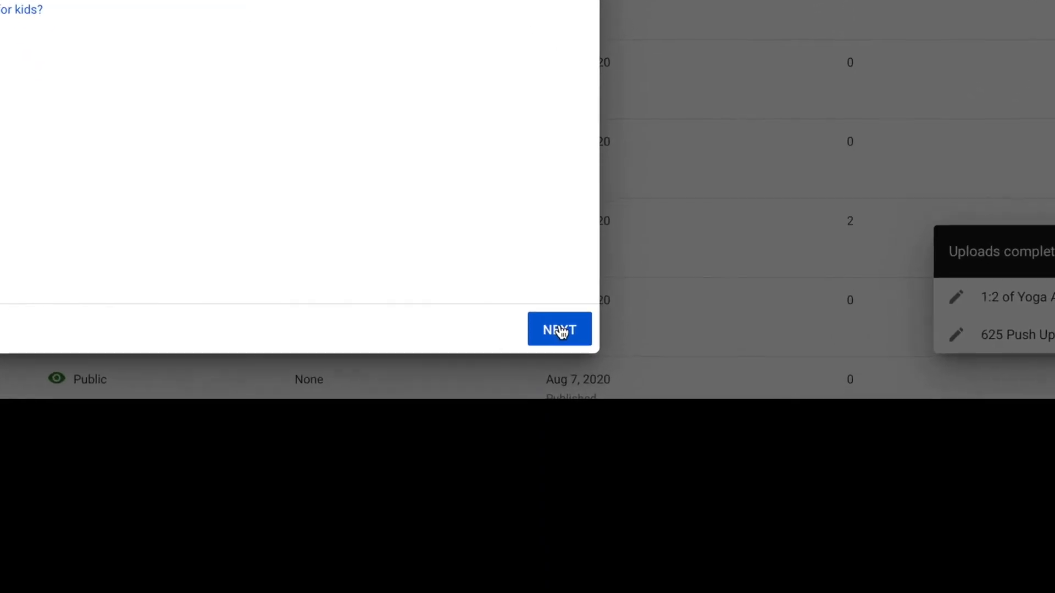
- Advance the yoga video to Visibility, choose Private, and save it
left_click(560, 329)
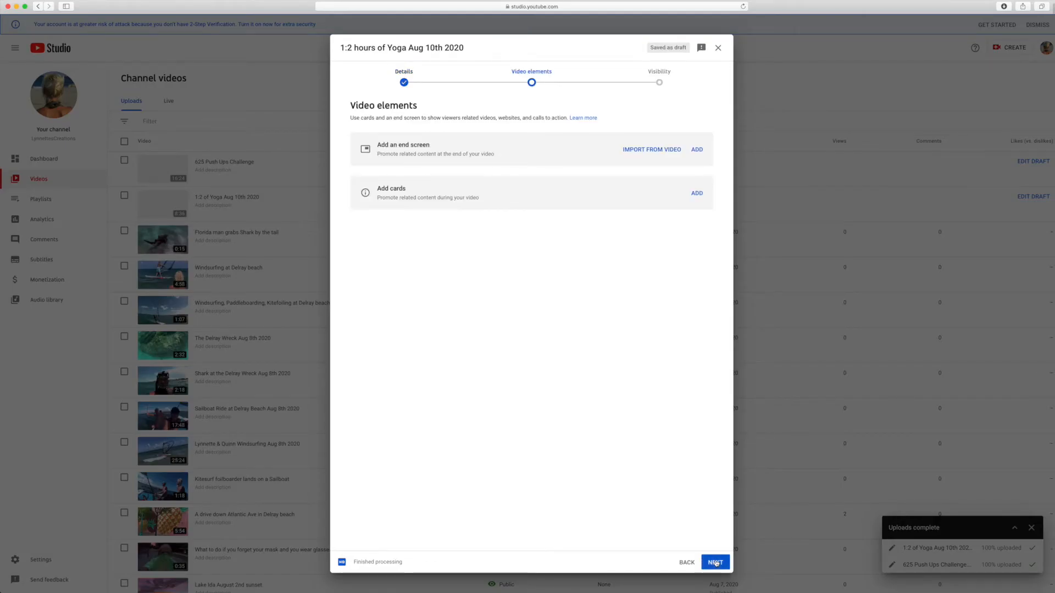
left_click(716, 562)
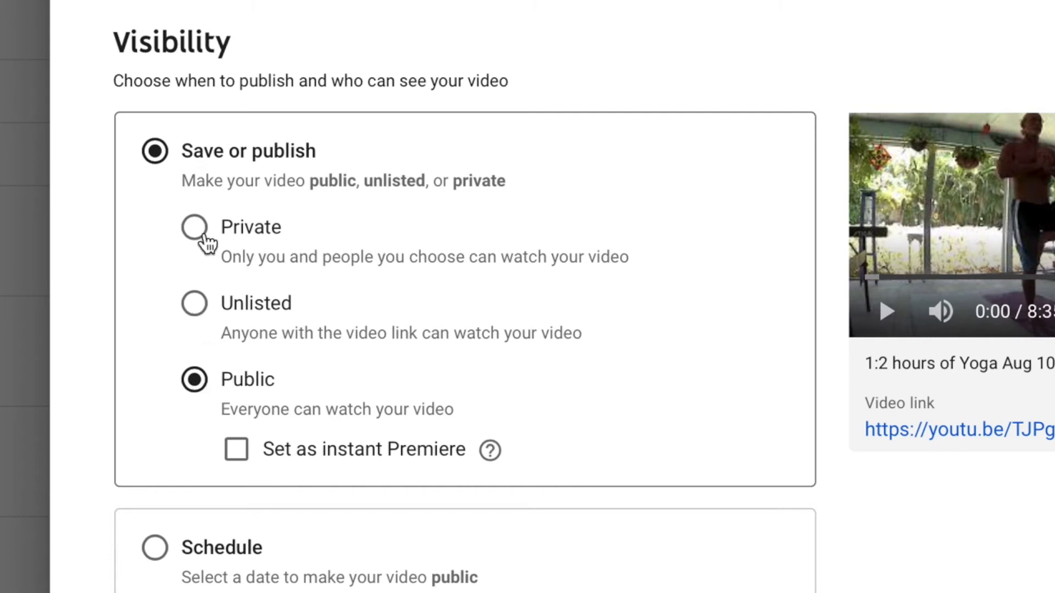
left_click(193, 228)
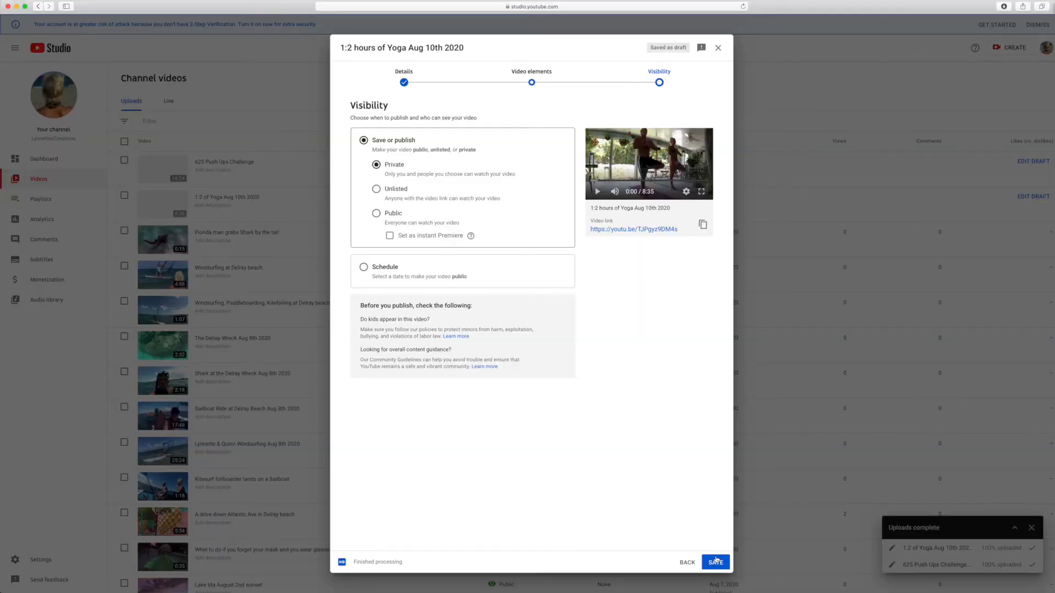
left_click(719, 561)
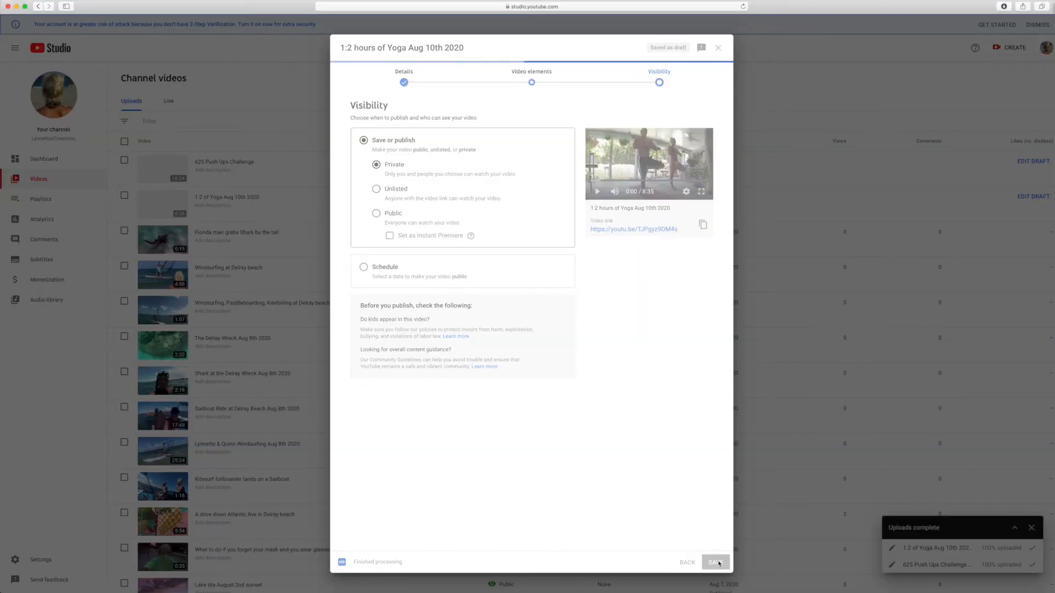
left_click(715, 561)
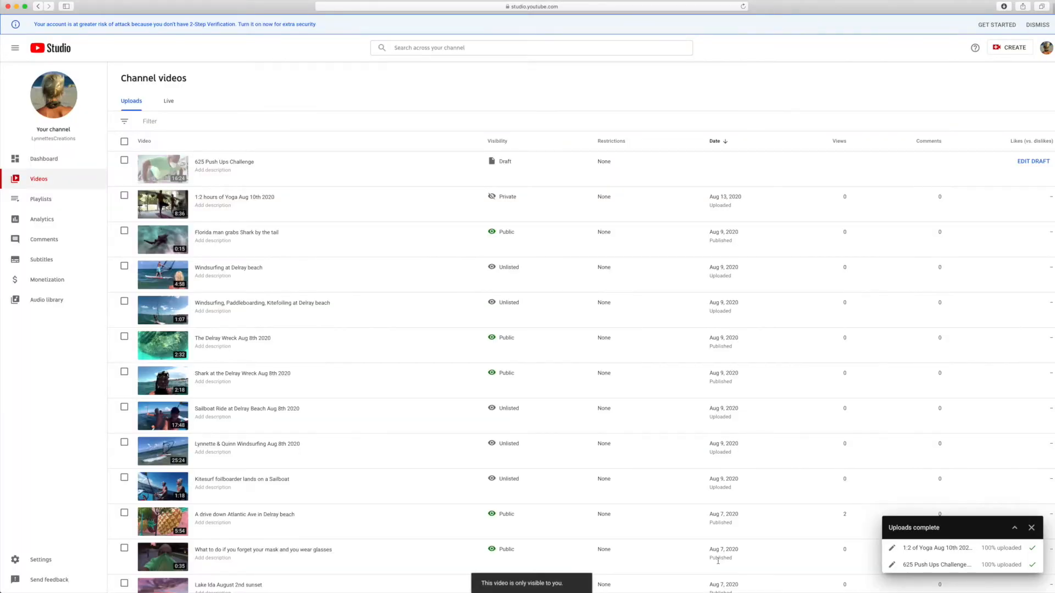
mouse_move(440, 215)
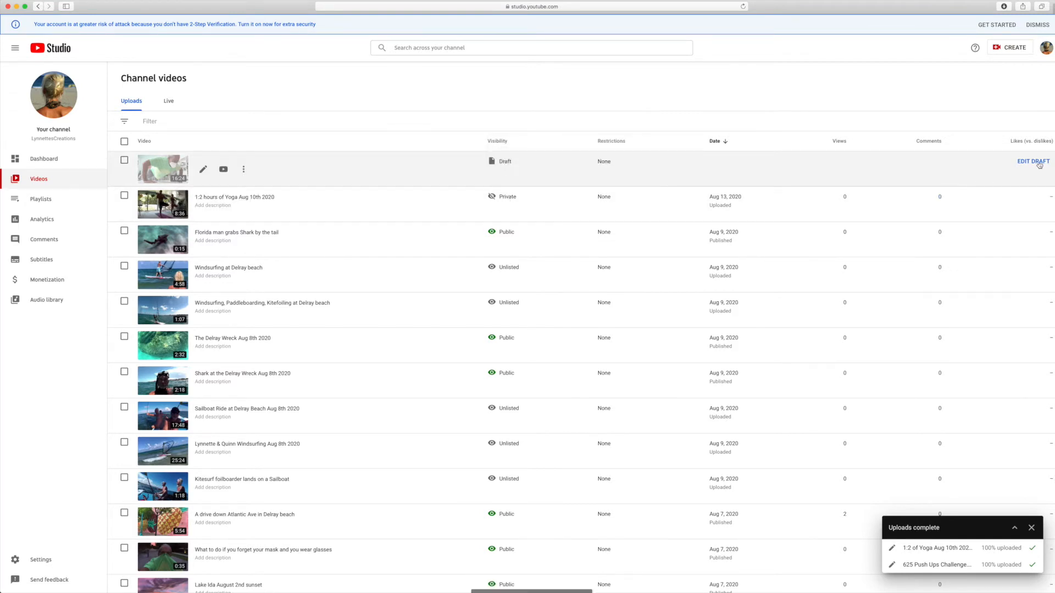
- Open the '625 Push Ups Challenge' draft for editing
left_click(1032, 161)
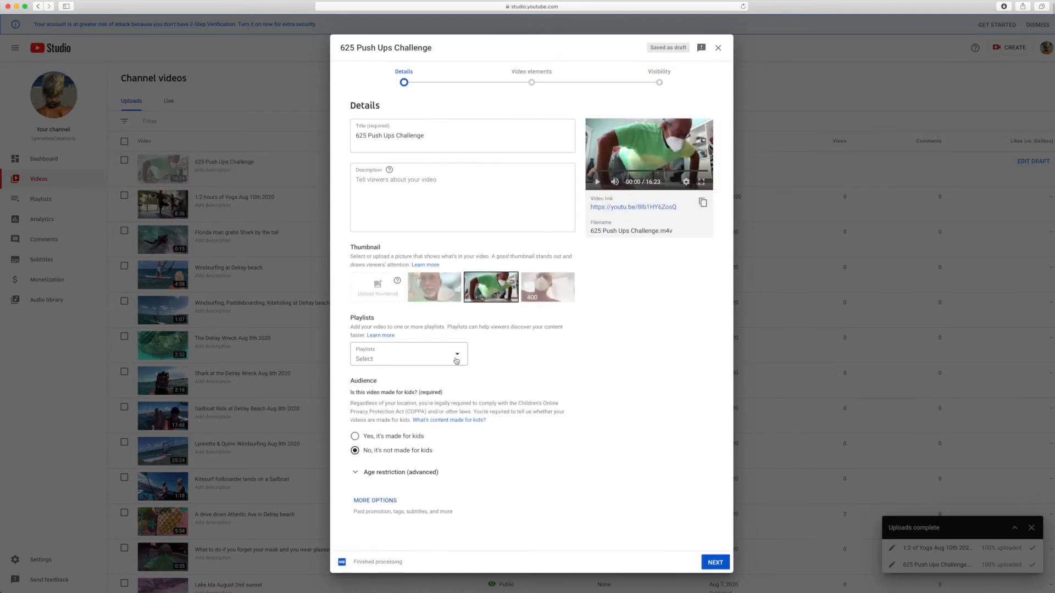
- Add the push-ups video to Quarantine 2020 and continue to Visibility
left_click(456, 360)
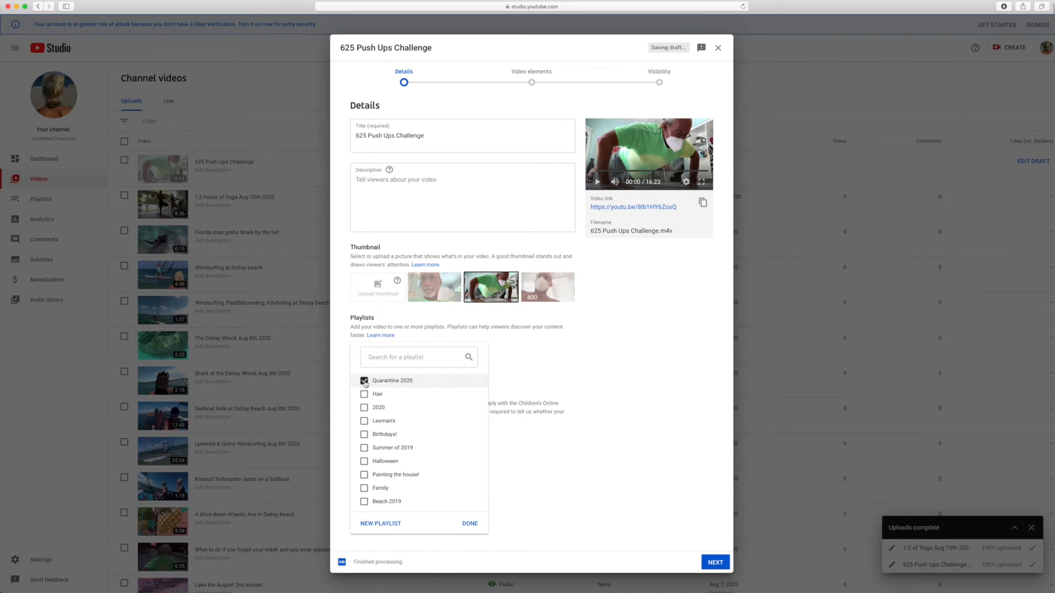
left_click(363, 381)
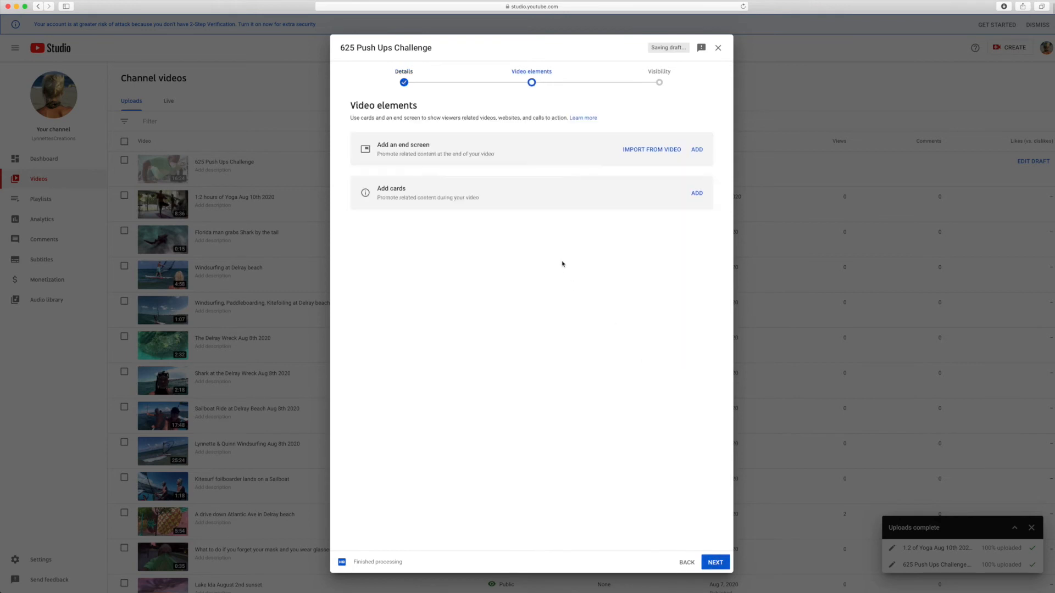
left_click(715, 562)
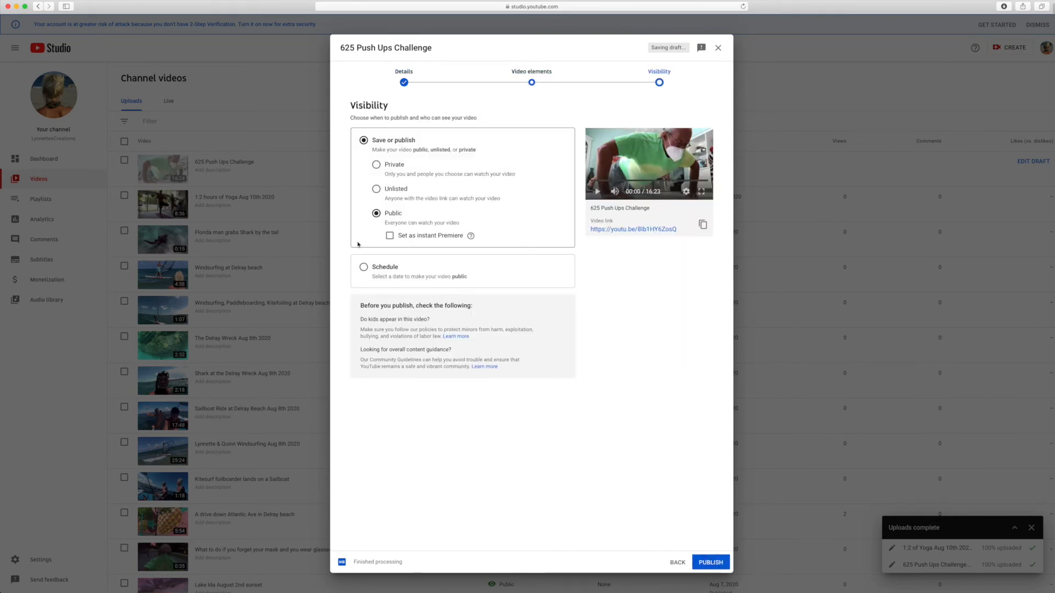
- Publish '625 Push Ups Challenge' as Public and dismiss the confirmation
left_click(711, 562)
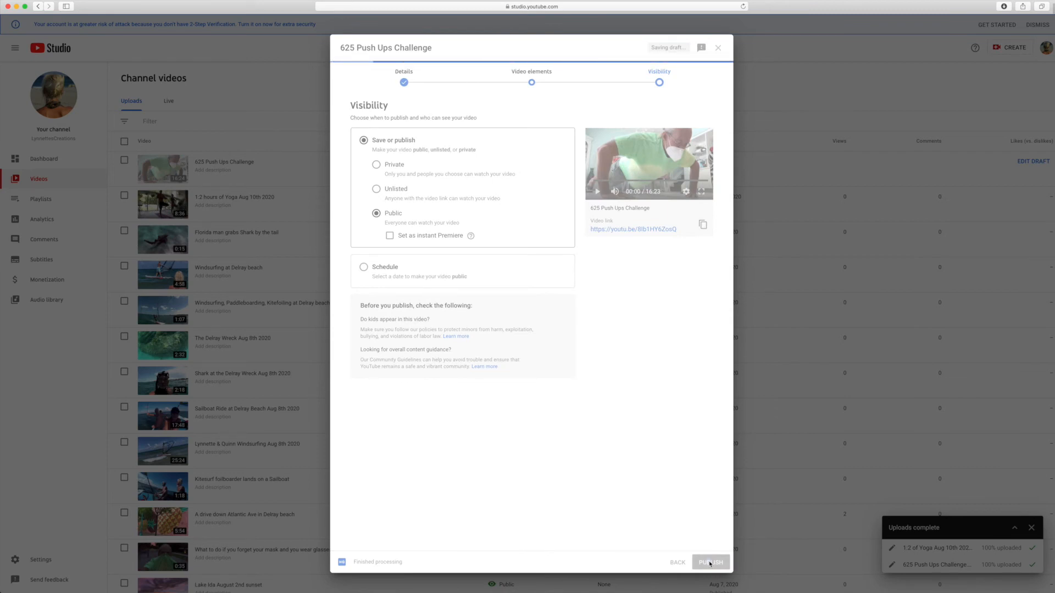
left_click(711, 562)
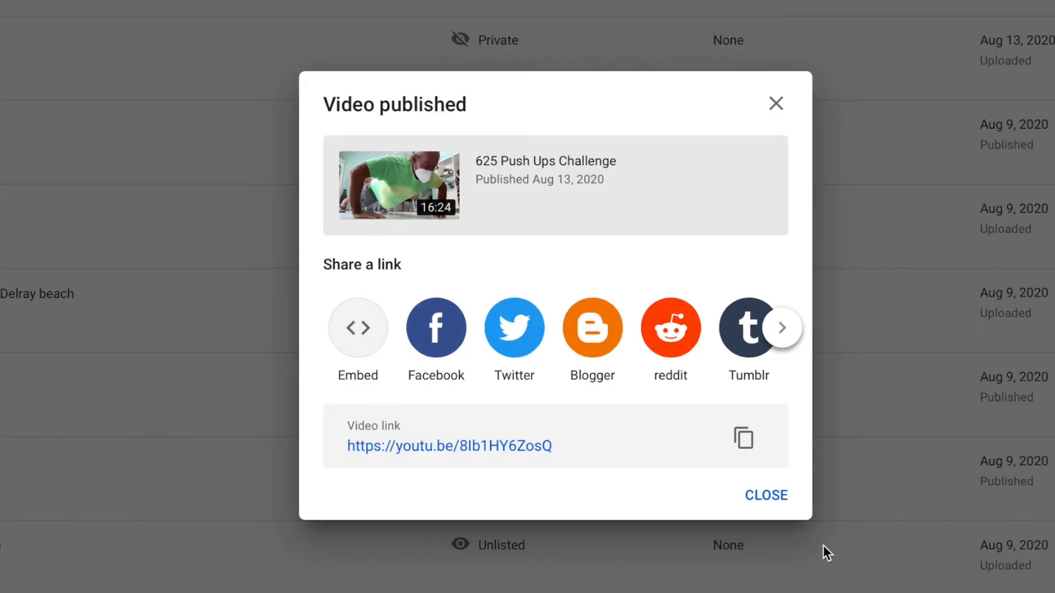
left_click(766, 495)
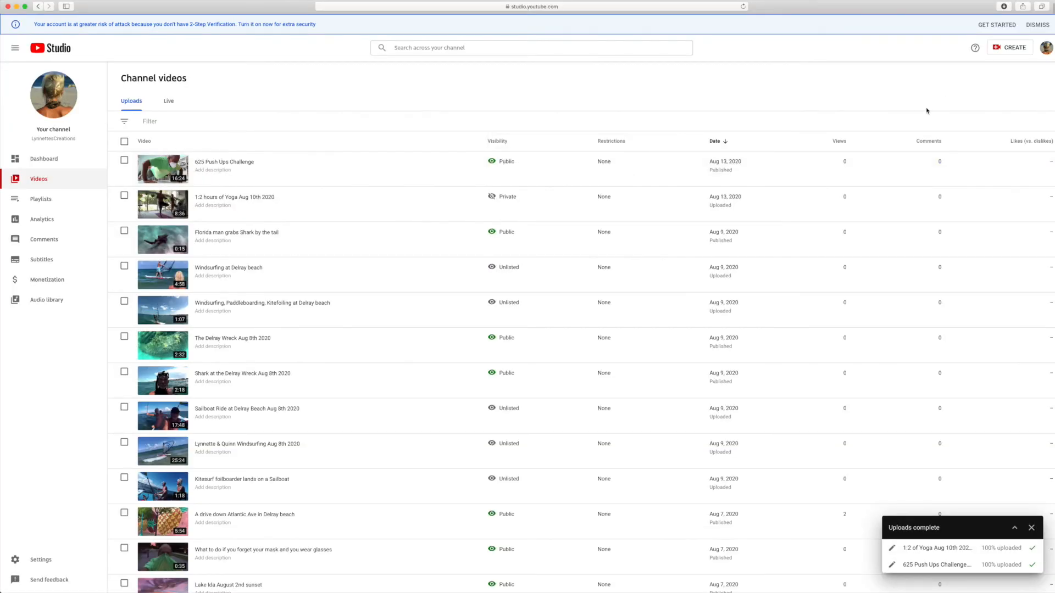
mouse_move(932, 116)
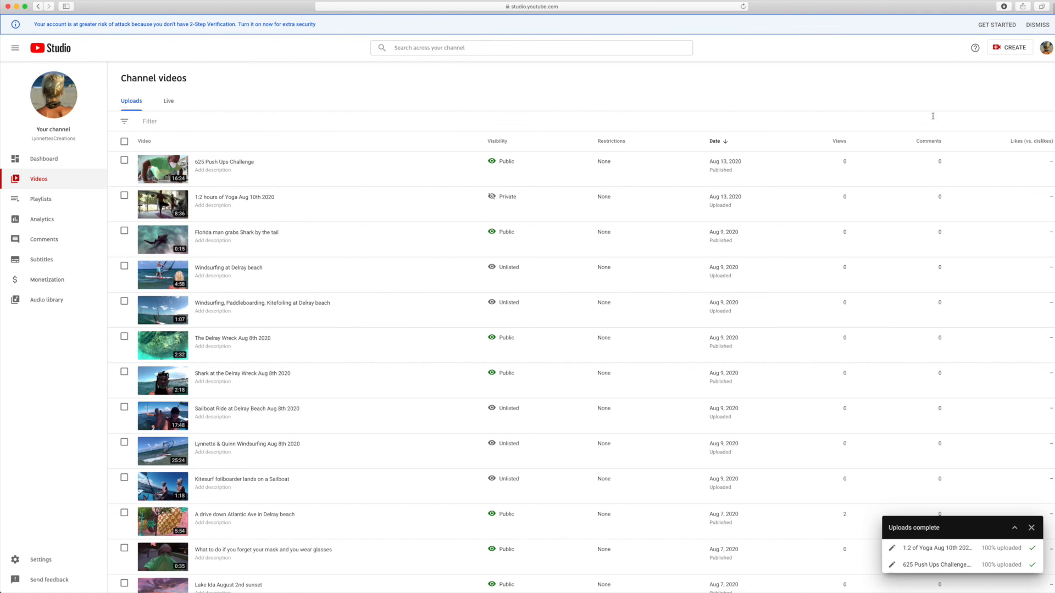
mouse_move(927, 105)
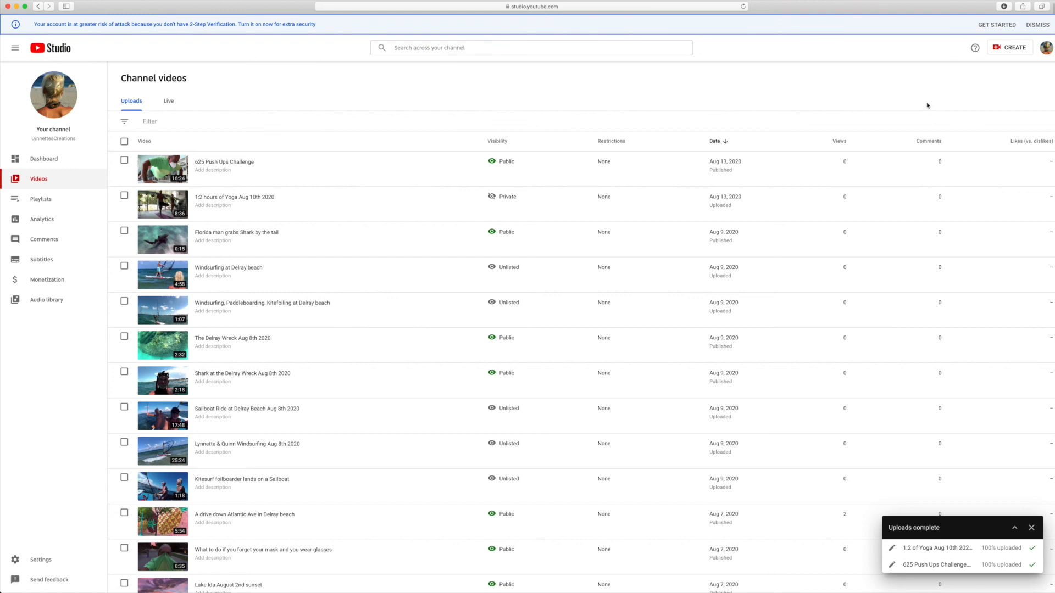